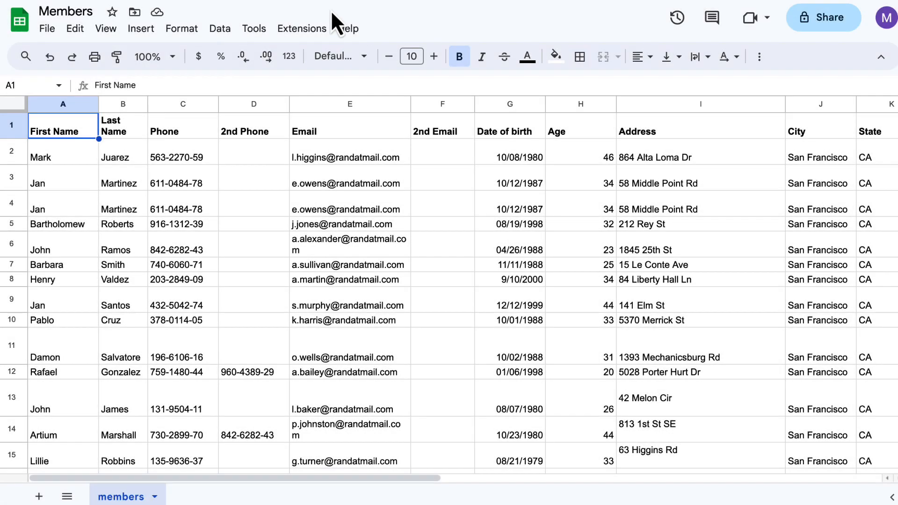
Download the Members sheet from Google Sheets as a .csv file
click(47, 28)
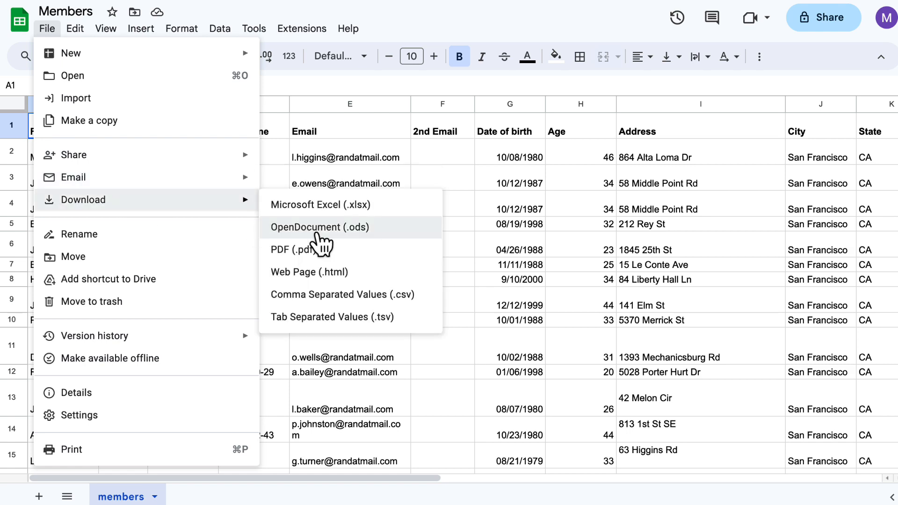
mouse_move(341, 295)
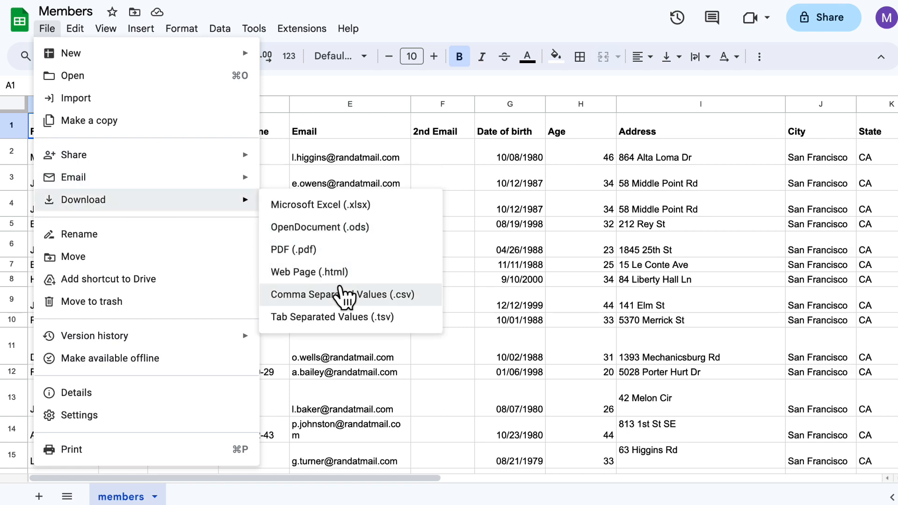
click(342, 294)
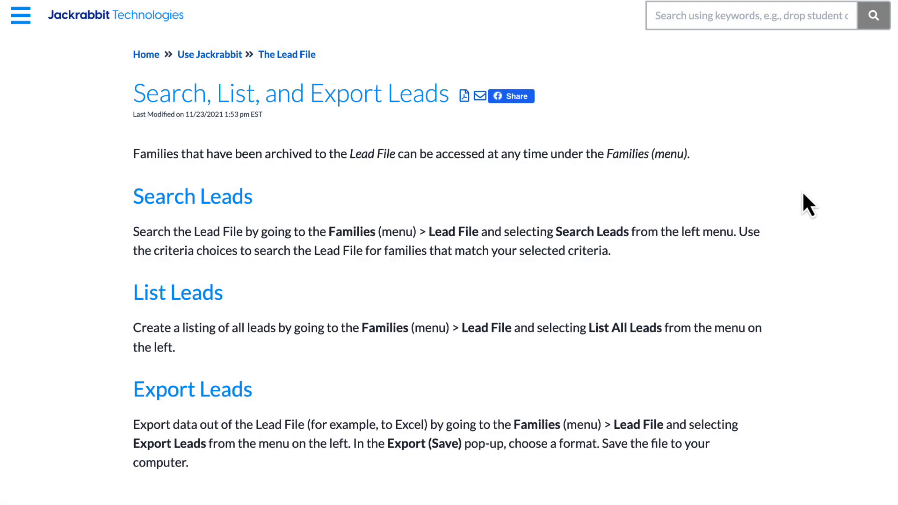
mouse_move(814, 222)
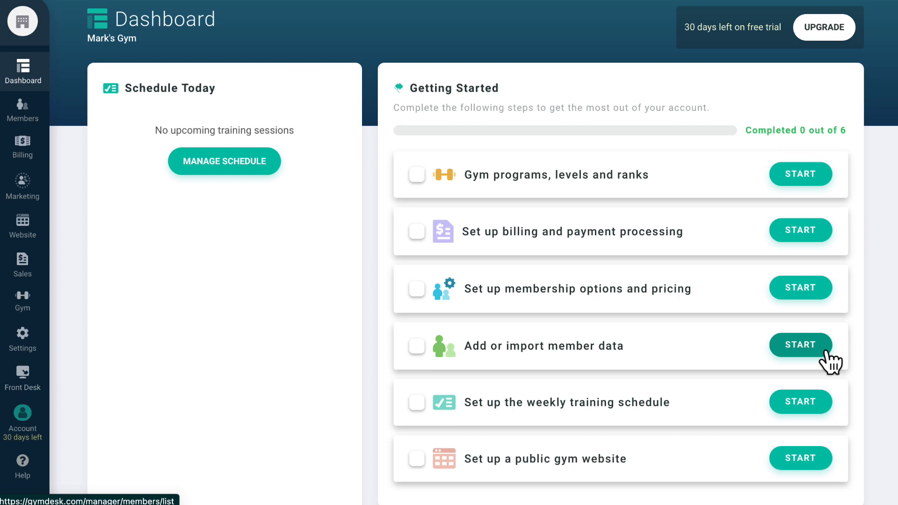
Start the member data import, choose the member CSV and enable Remove Duplicates for emails
click(801, 344)
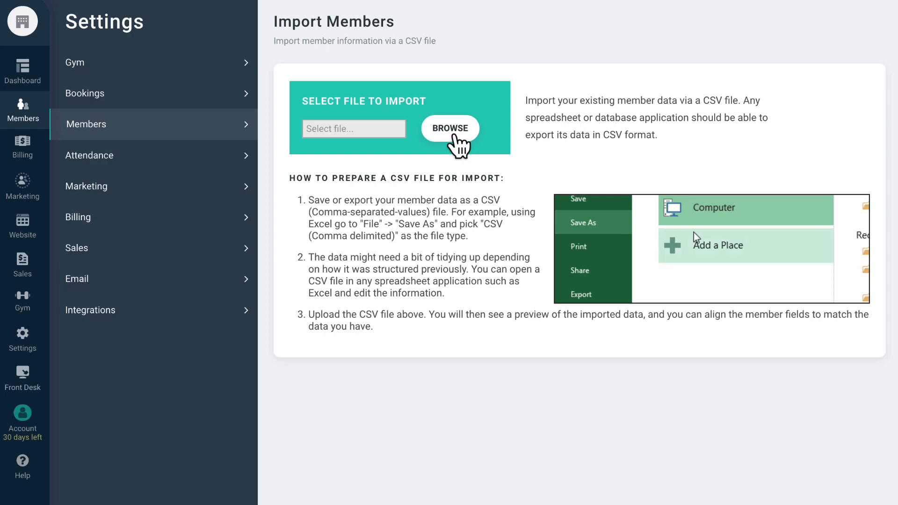
click(450, 129)
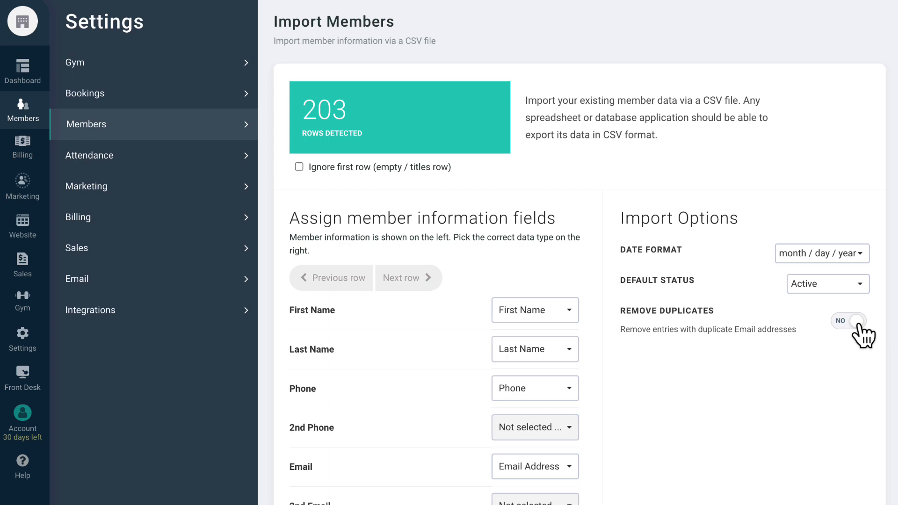
click(848, 320)
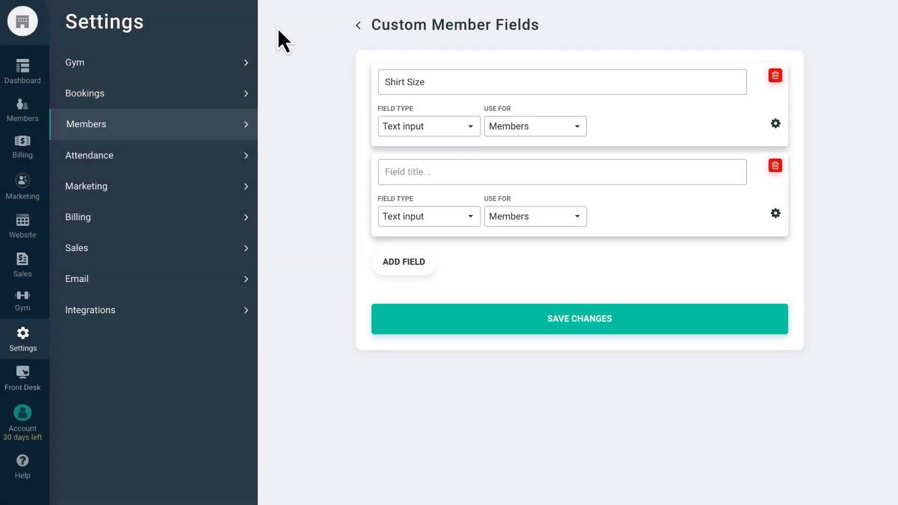
mouse_move(290, 35)
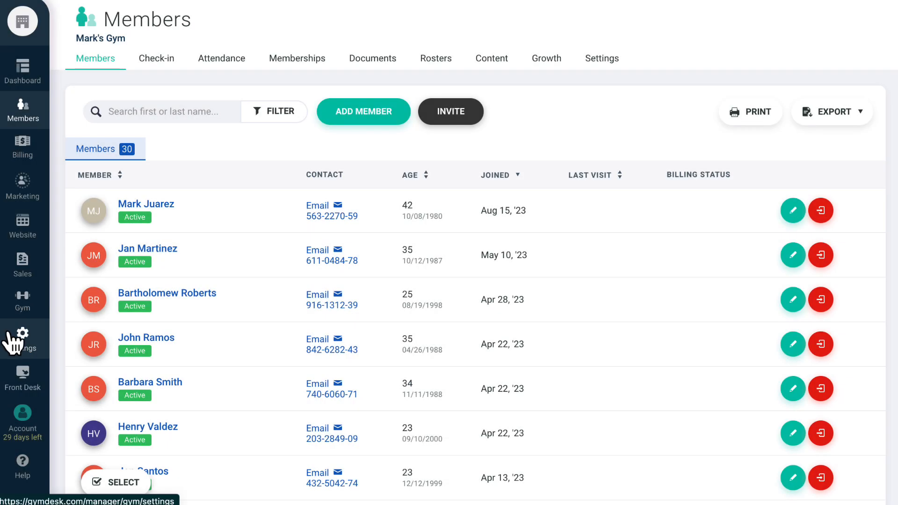
From Settings > Attendance, start an import and select Attendance.csv as the file
click(23, 340)
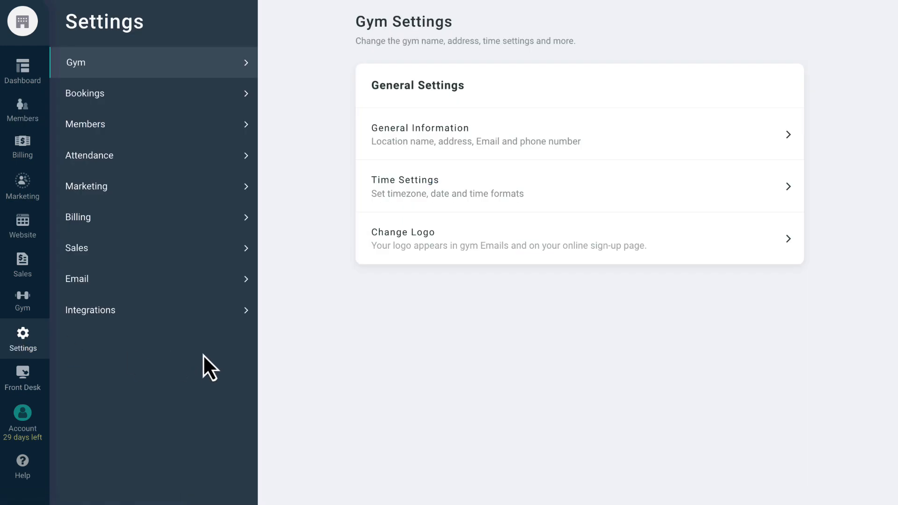
click(90, 155)
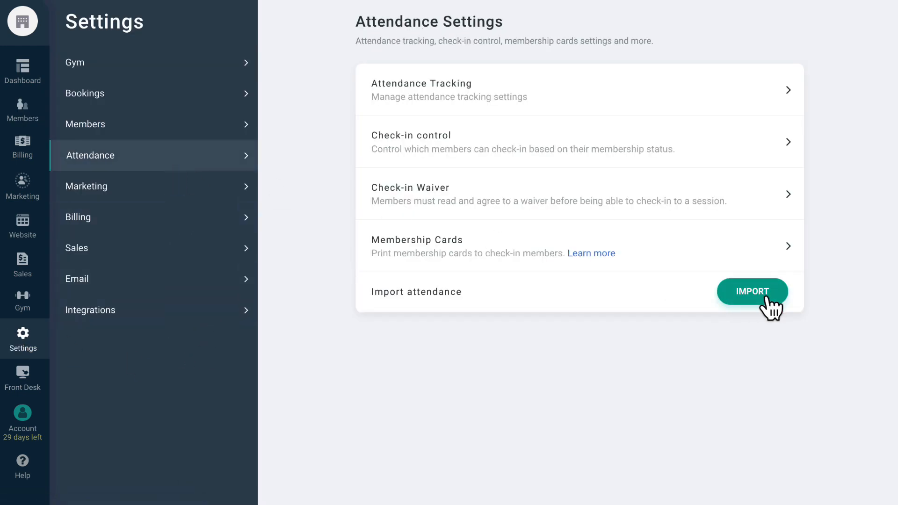
click(752, 292)
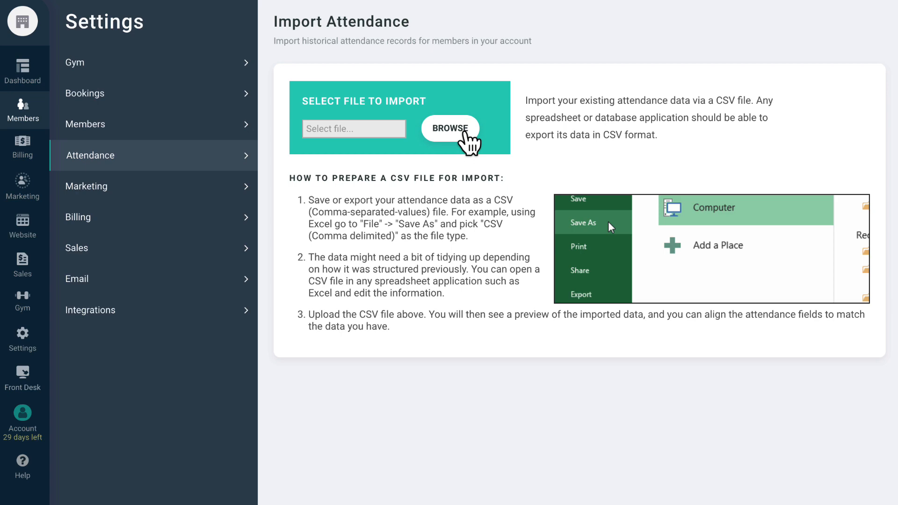
click(450, 129)
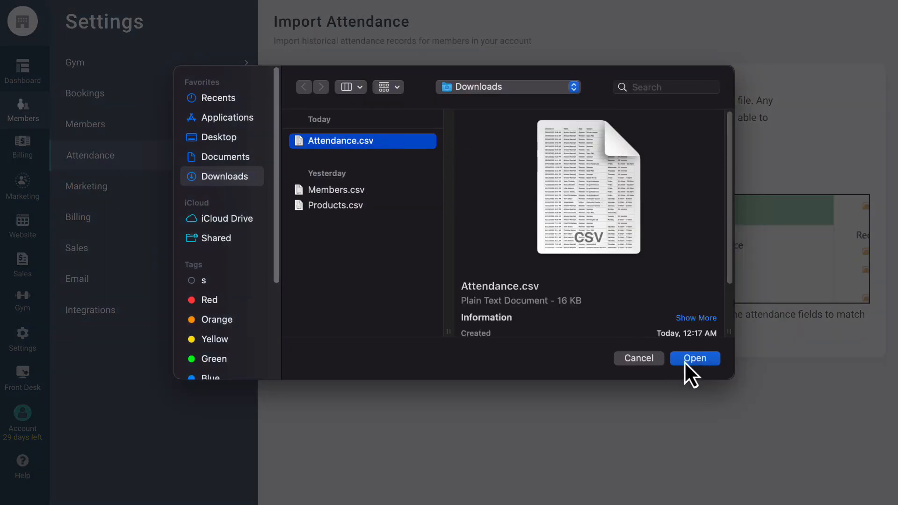
click(695, 358)
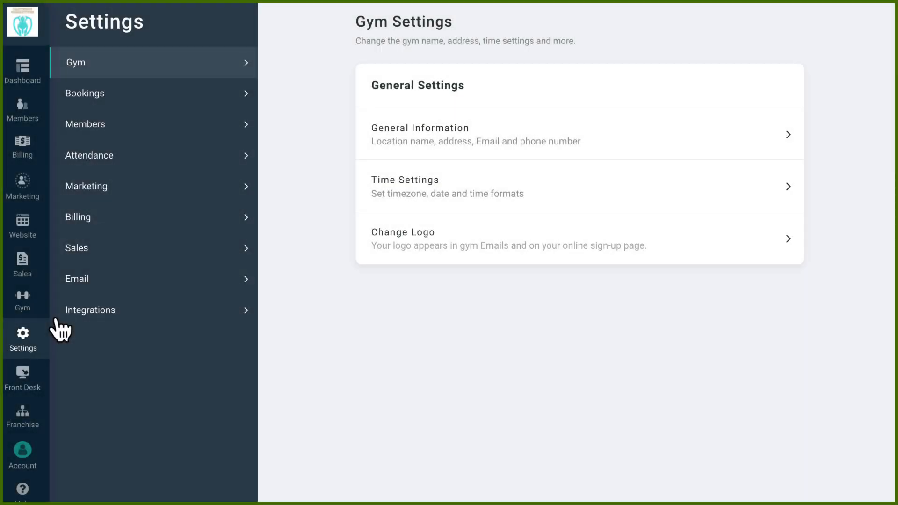
In Billing settings, review the Authorize.net and Stripe payment processor connection options
click(78, 217)
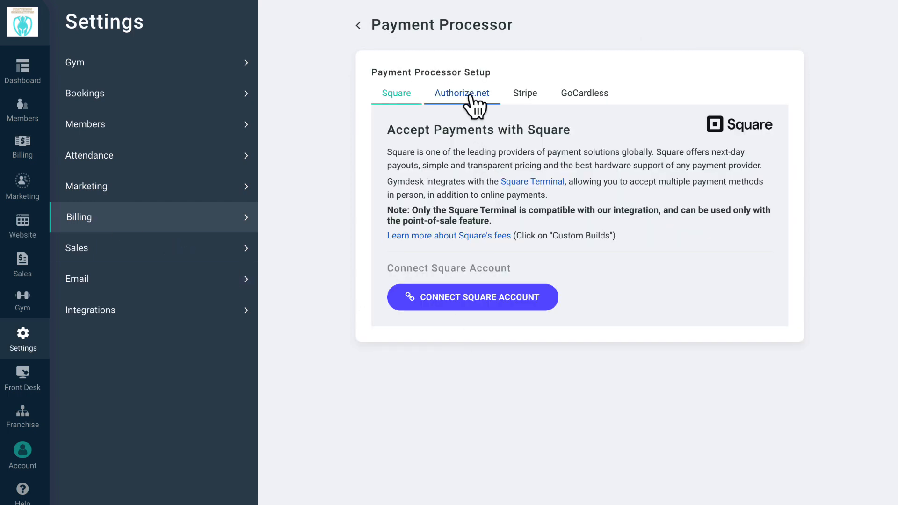
click(462, 93)
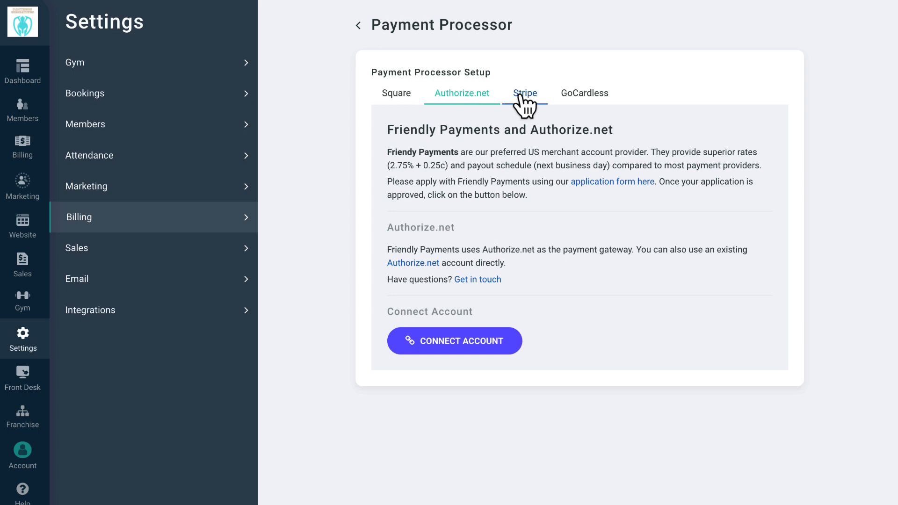
click(583, 93)
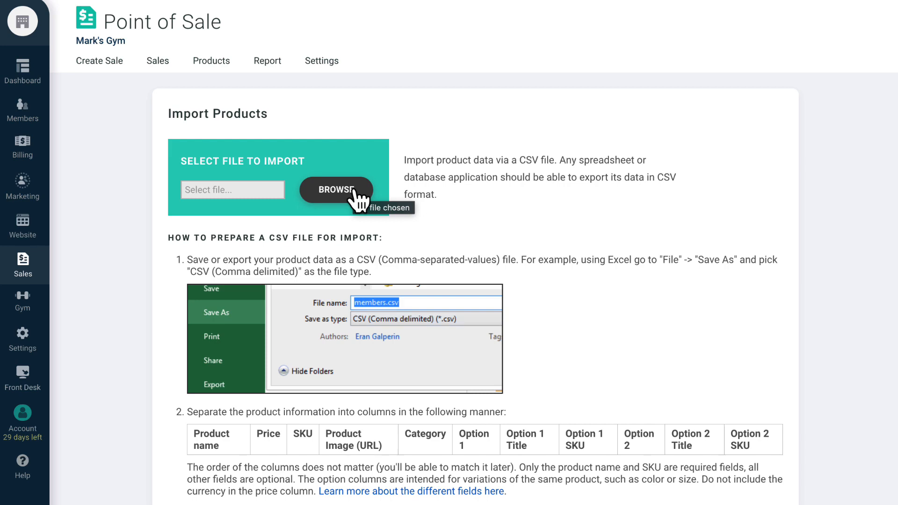
Load Products.csv into the Point of Sale product import, with 56 rows detected
click(337, 190)
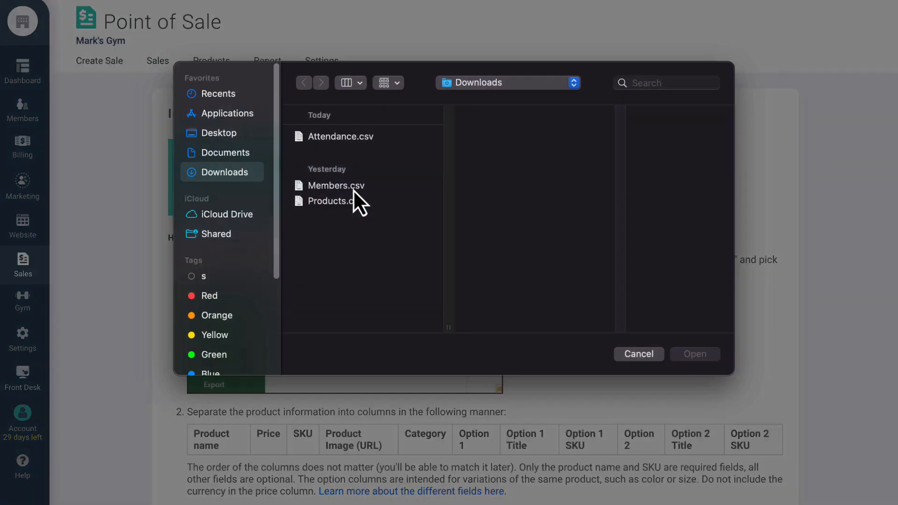
click(335, 202)
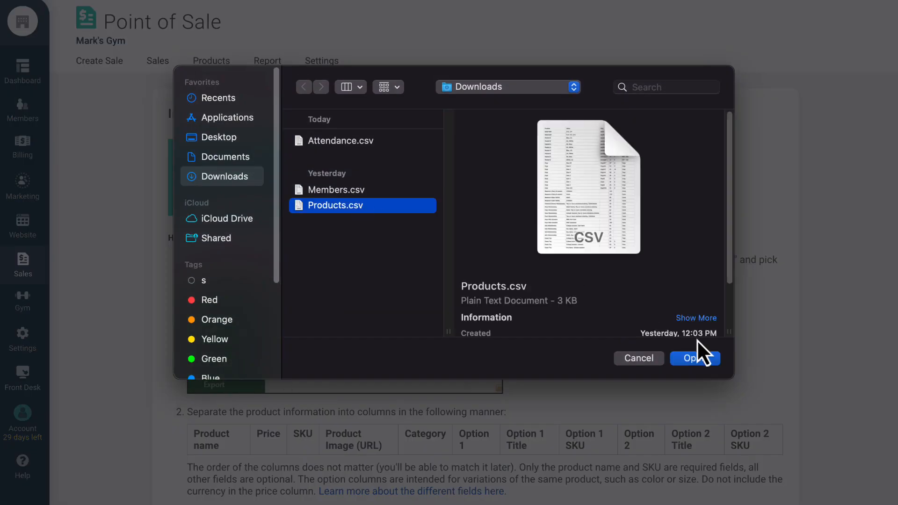
click(694, 359)
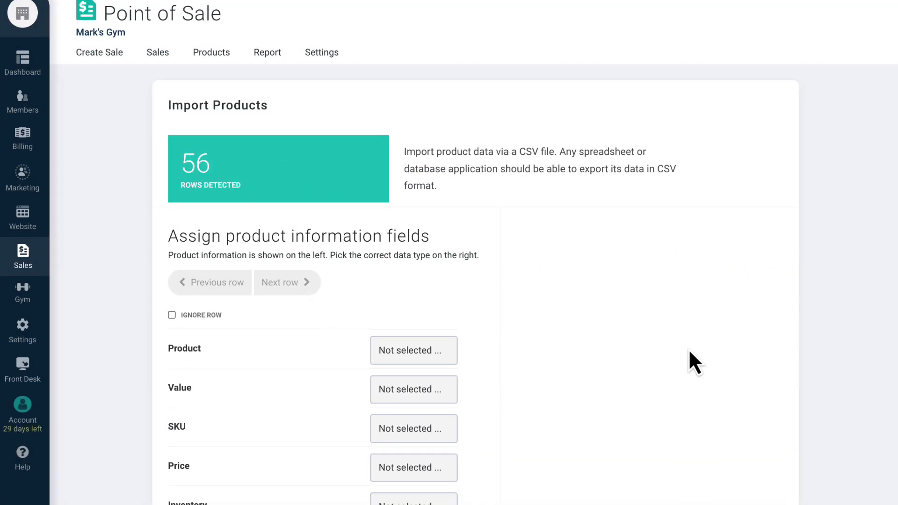
scroll(down, 3)
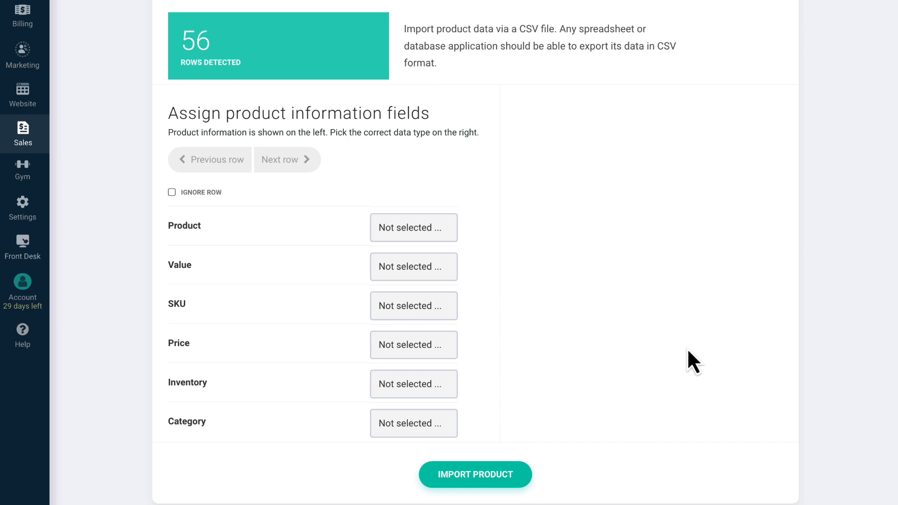
Map the Product field to the Product Name column in the import mapping
click(414, 228)
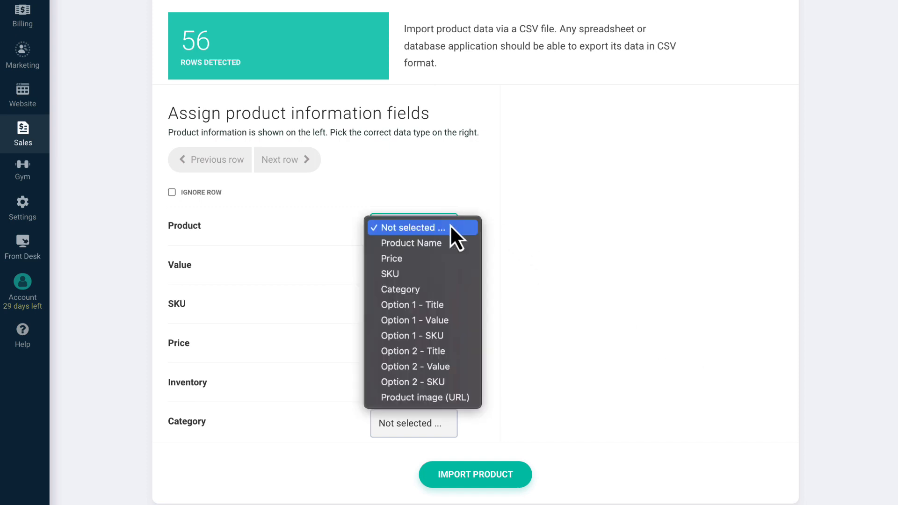
click(412, 243)
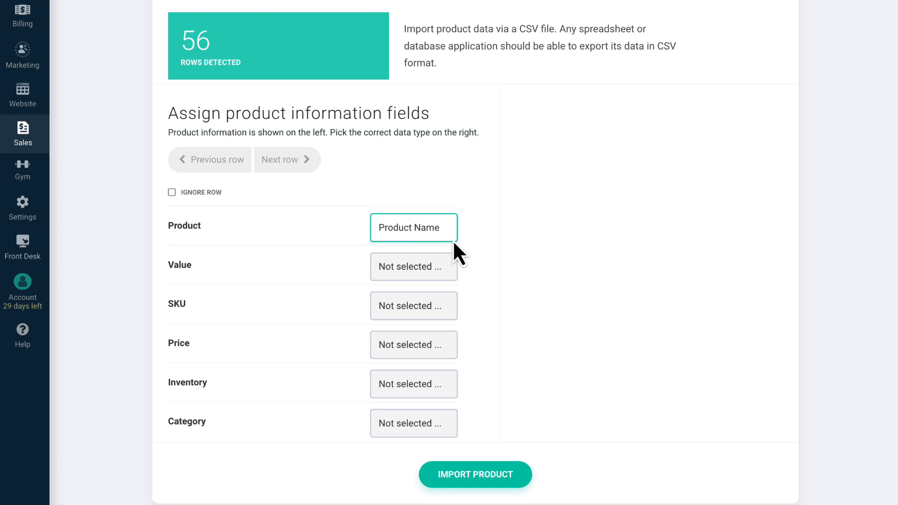
mouse_move(455, 268)
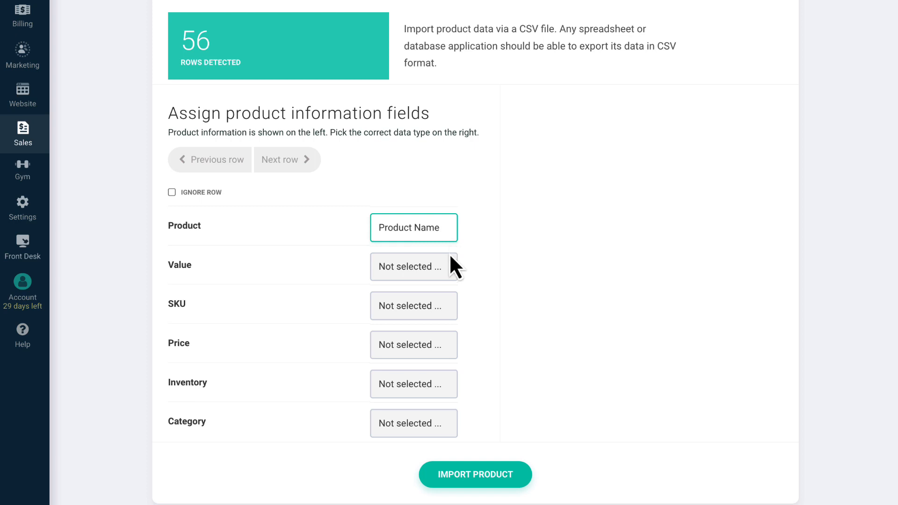
click(413, 267)
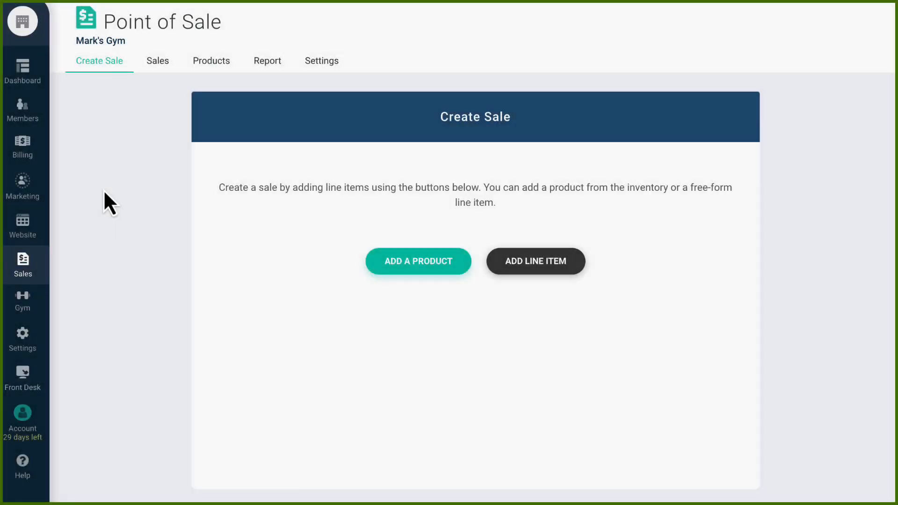
From Marketing > Leads, import 'Leads - leads.csv' (126 rows) and review the matched name, phone and email fields
click(23, 187)
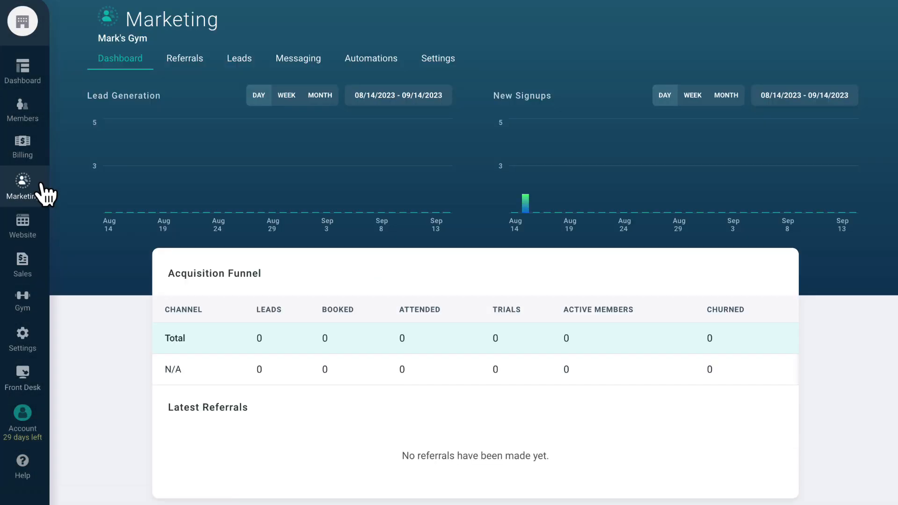
click(217, 58)
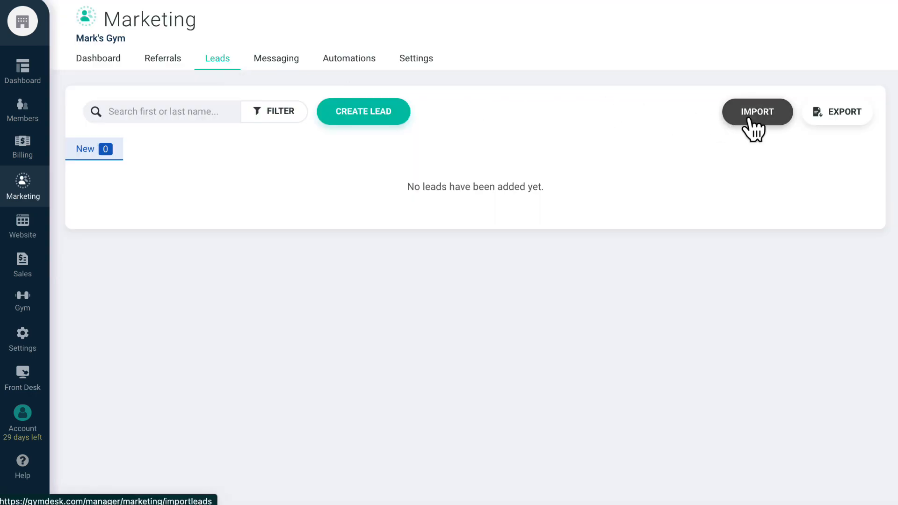
click(758, 111)
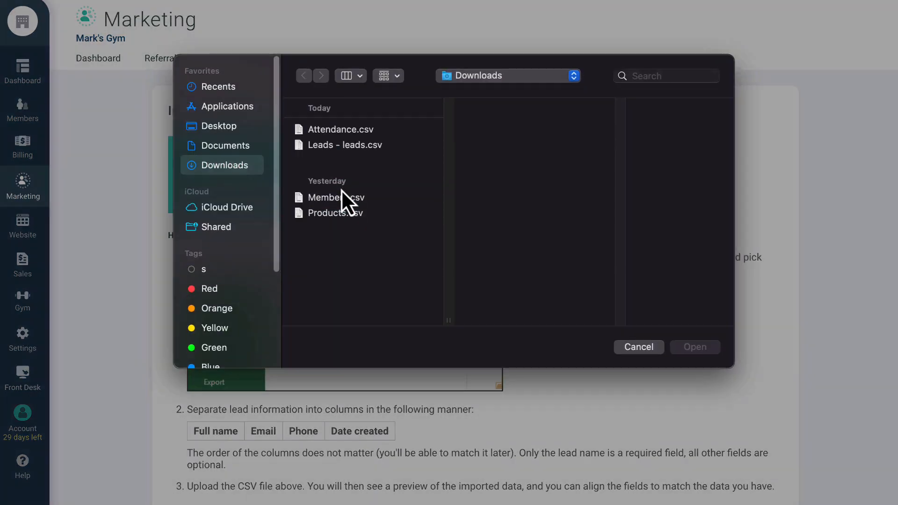
click(344, 145)
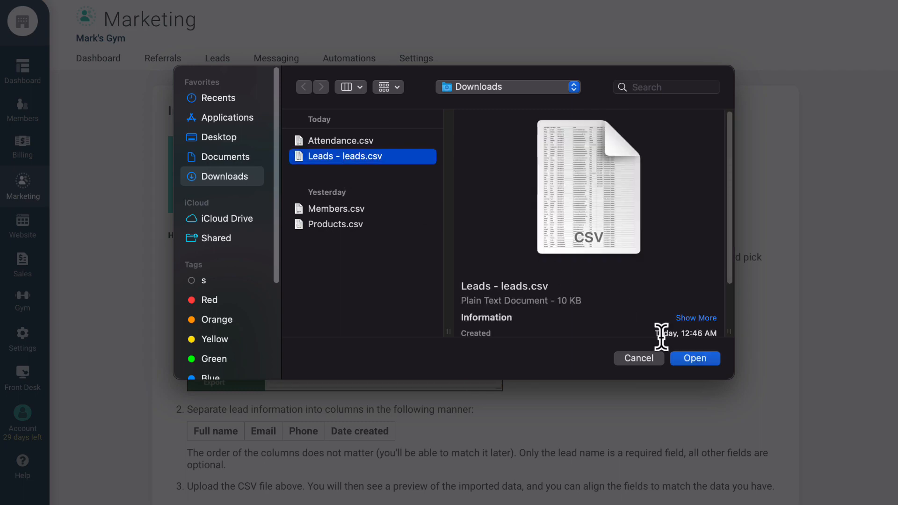
click(695, 358)
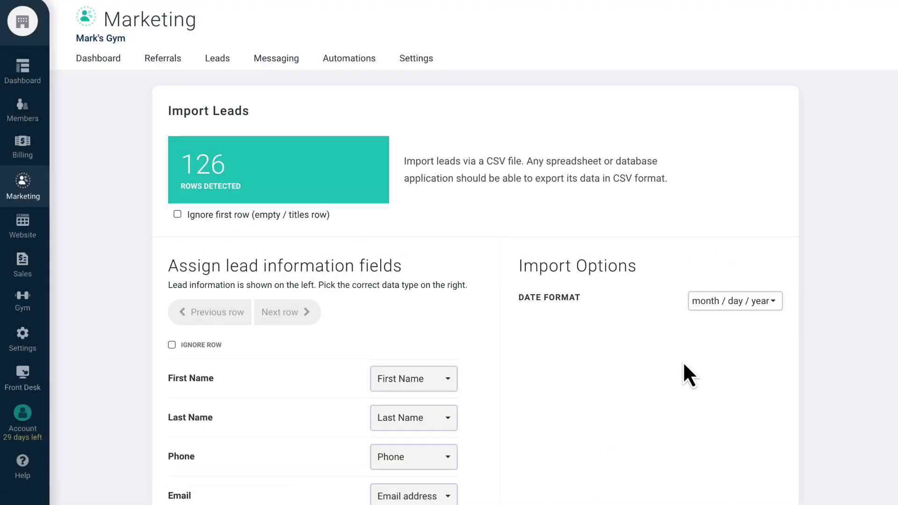
scroll(down, 3)
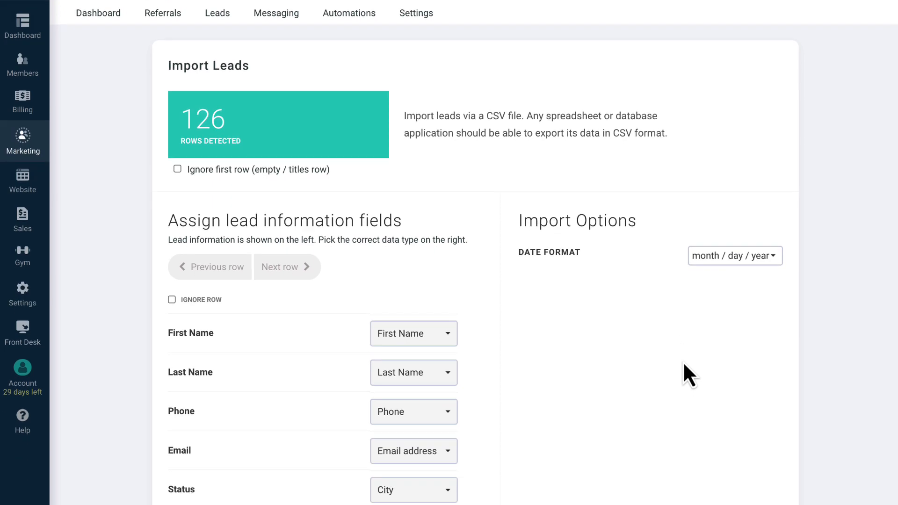
scroll(down, 3)
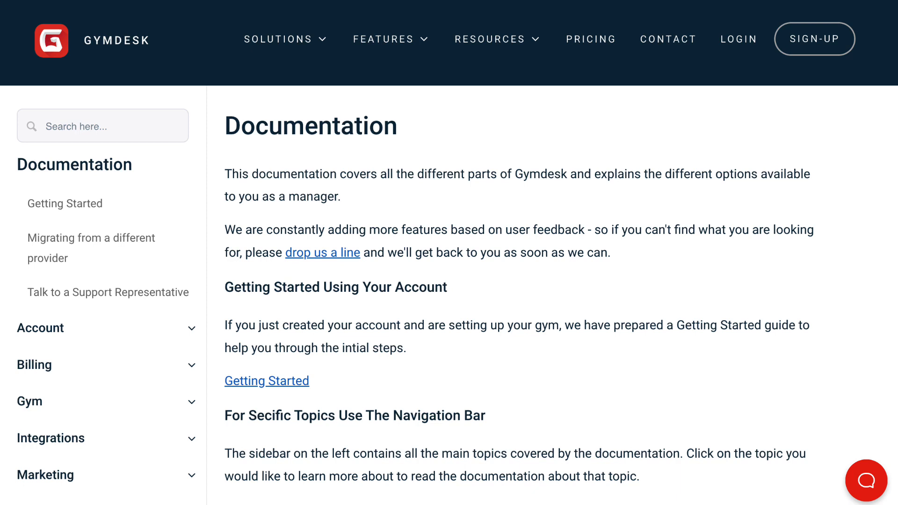
Dismiss the documentation chat widget and go to the Gymdesk Contact us page
click(867, 491)
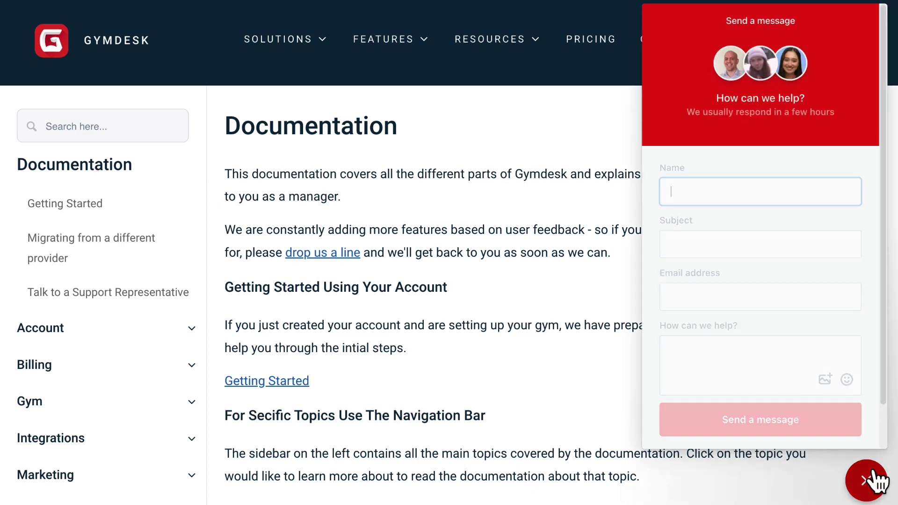
click(868, 488)
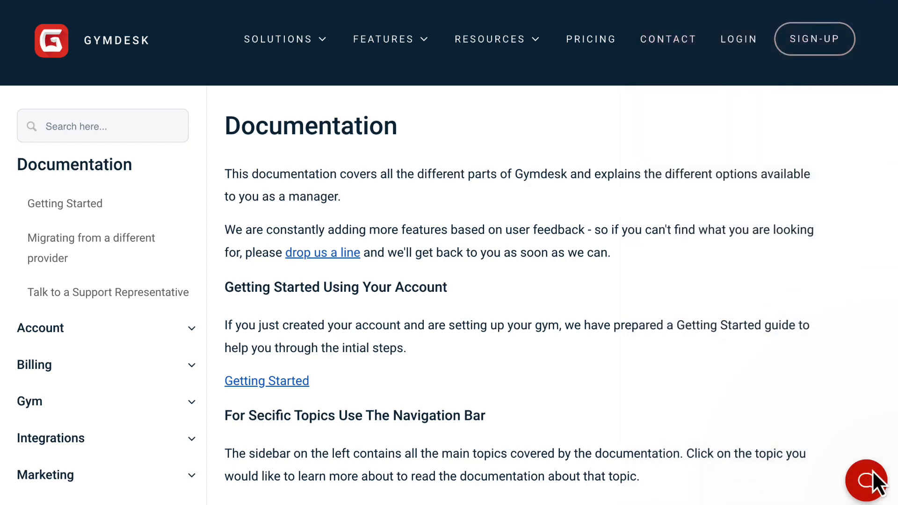
click(668, 39)
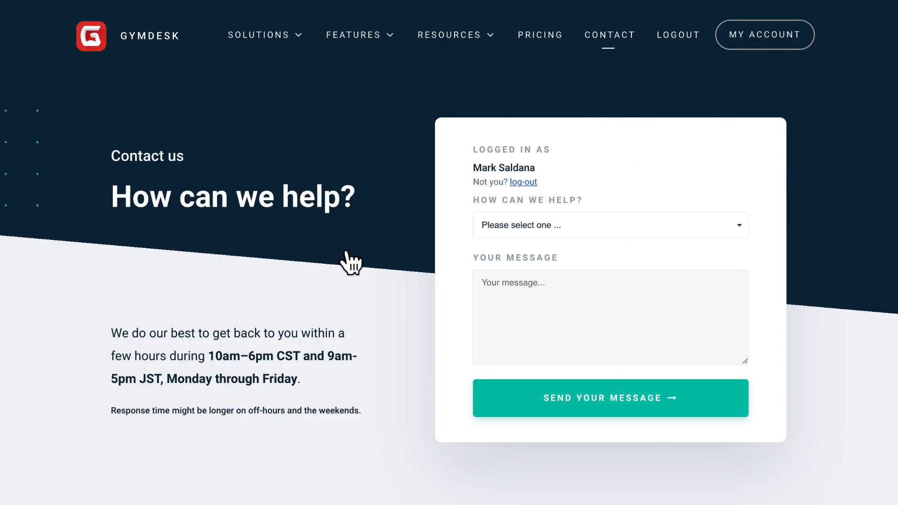